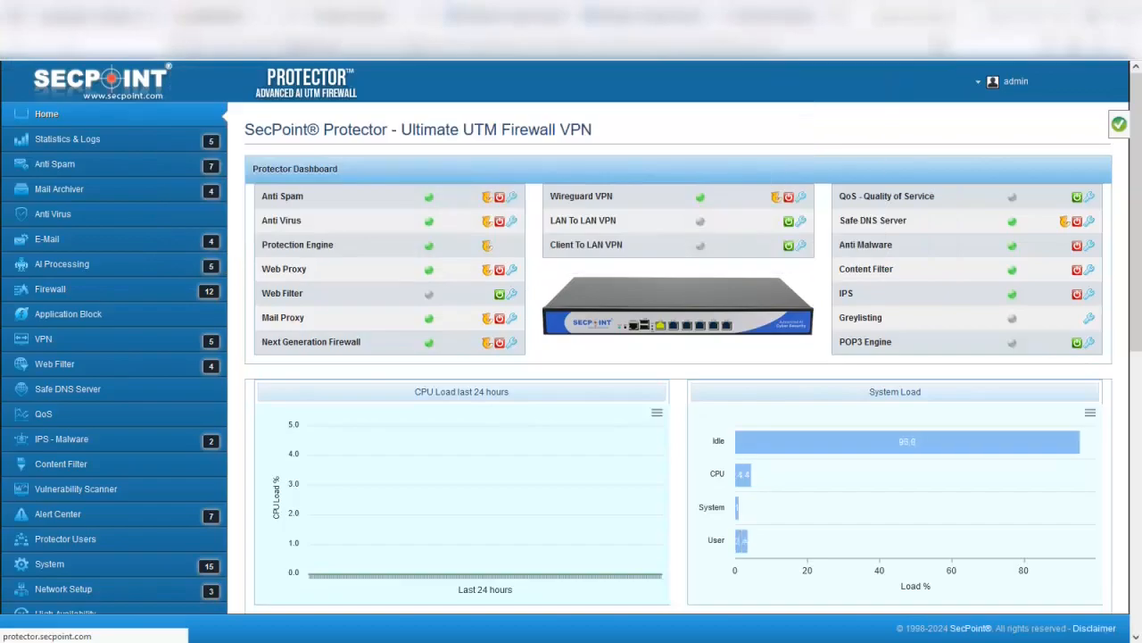
Open the archived phone-number verification message in the Message Viewer, showing its encoded subject.
click(53, 165)
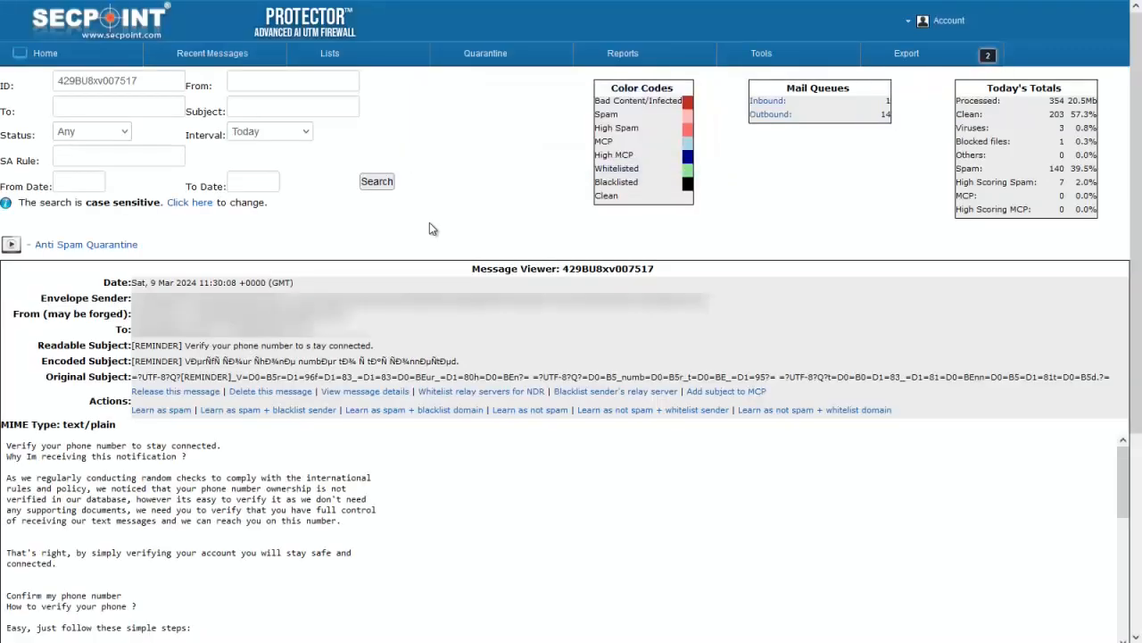
mouse_move(89, 375)
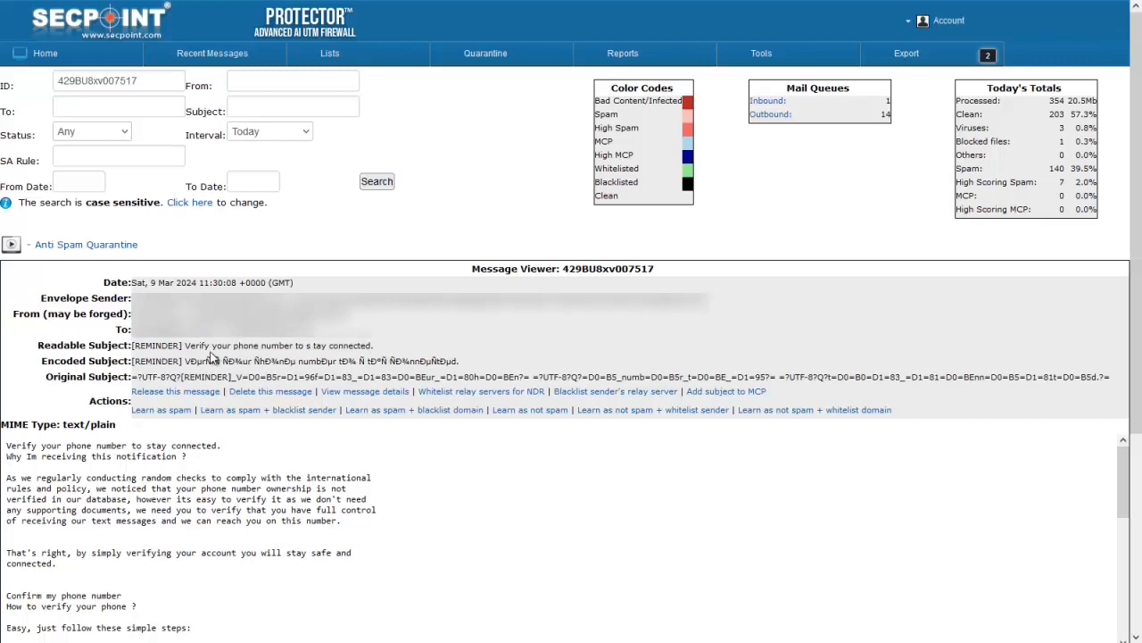
mouse_move(215, 346)
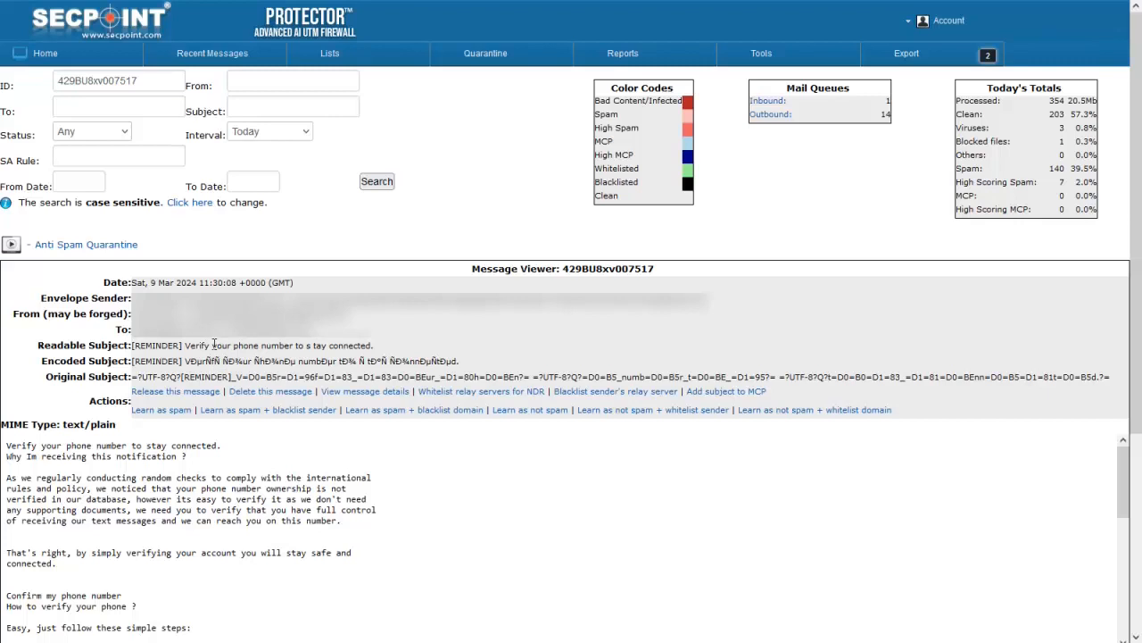
mouse_move(338, 346)
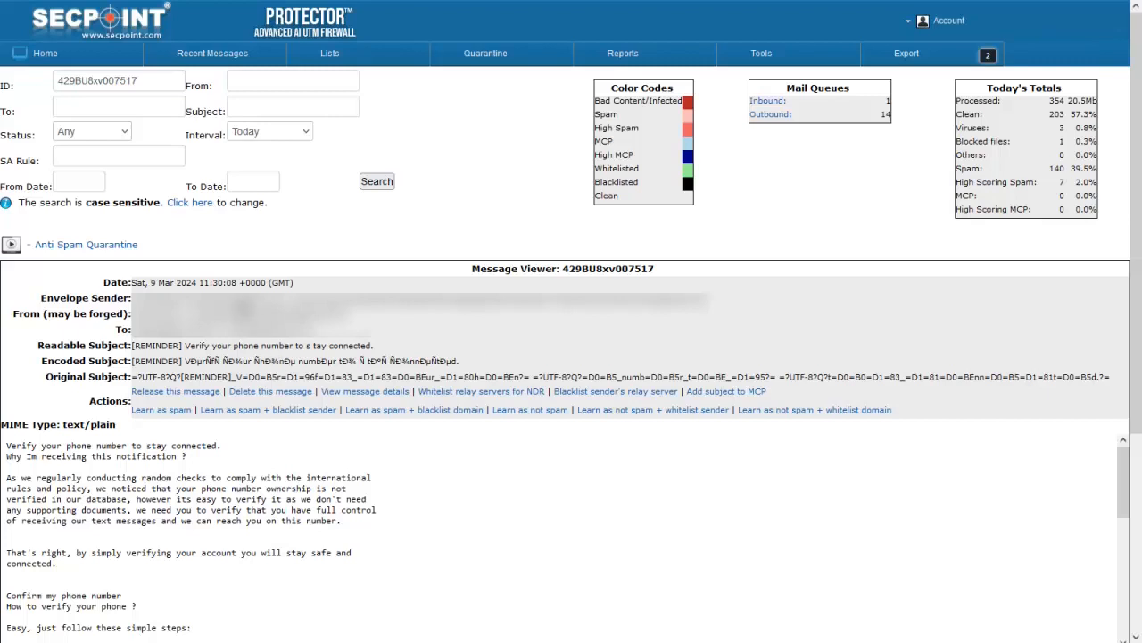
Clear the ID criterion and search the archive by subject 'Verify your phone', returning no data.
click(118, 81)
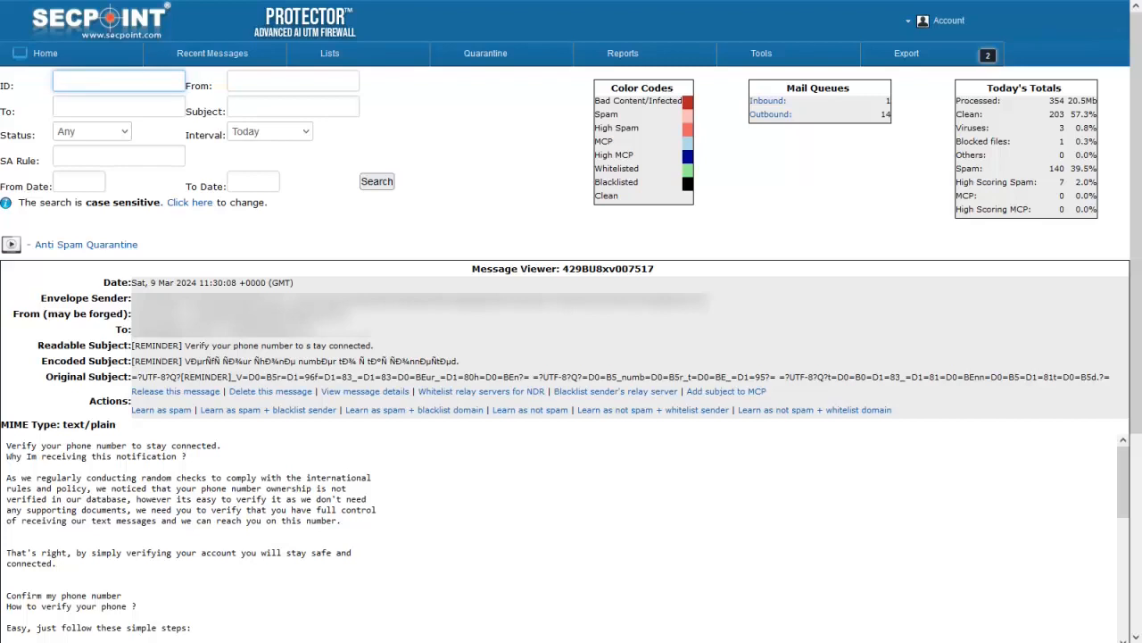
click(293, 107)
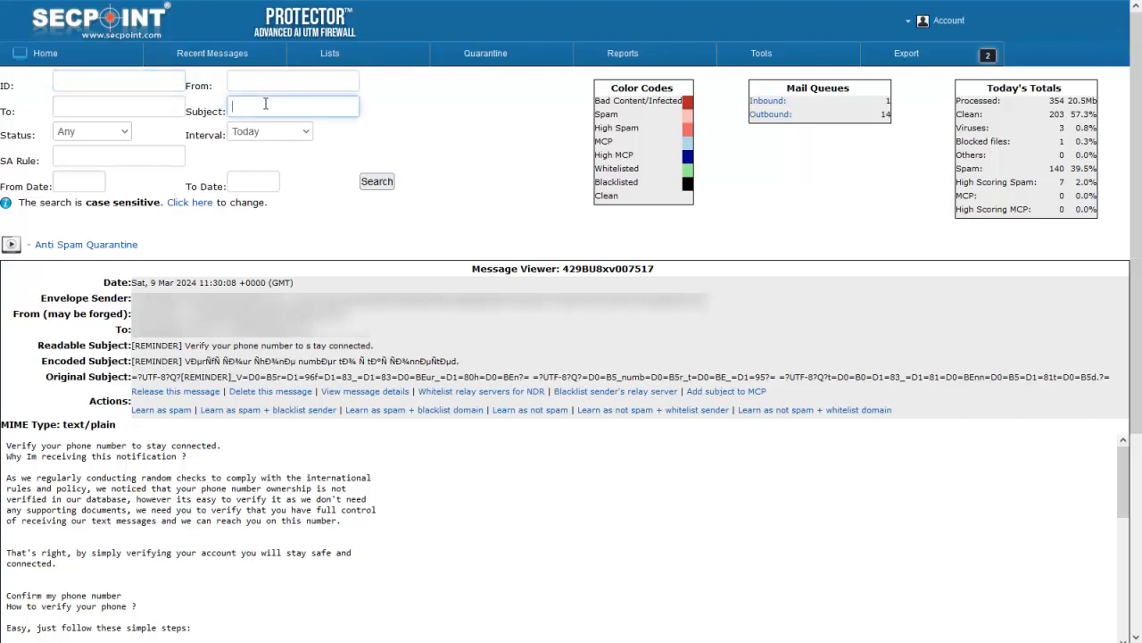
text(Verify your phone)
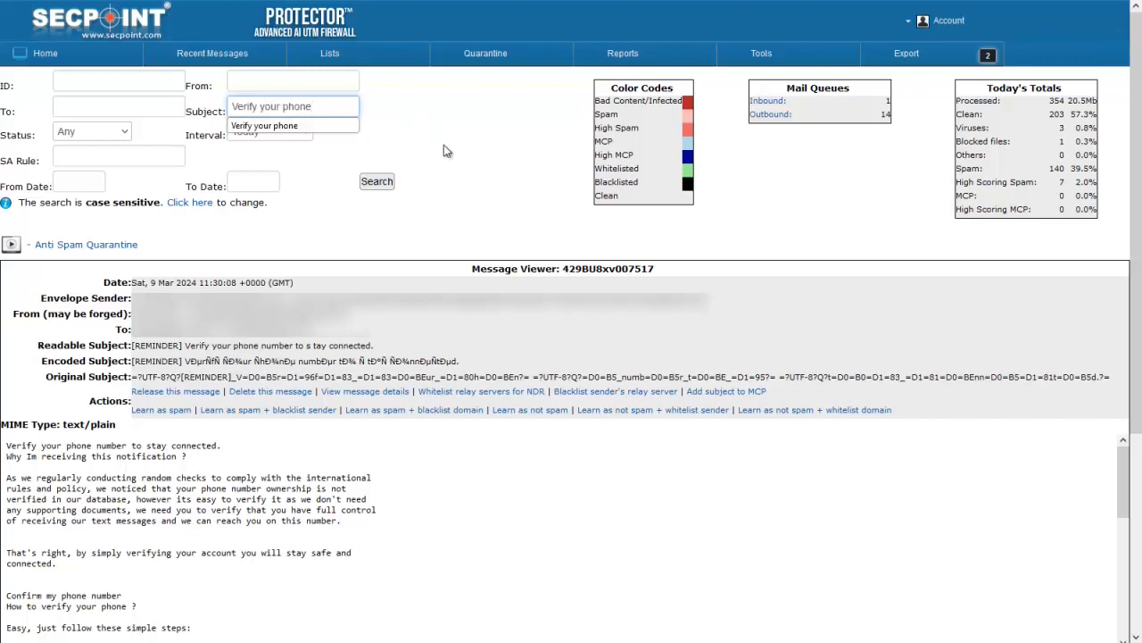
click(375, 182)
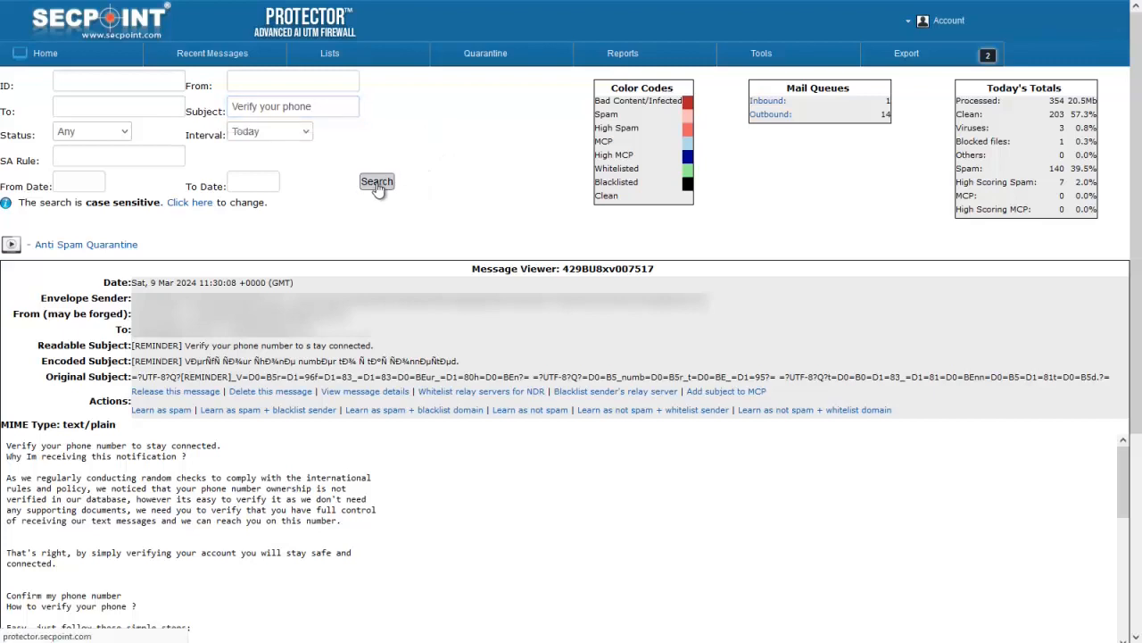
click(375, 182)
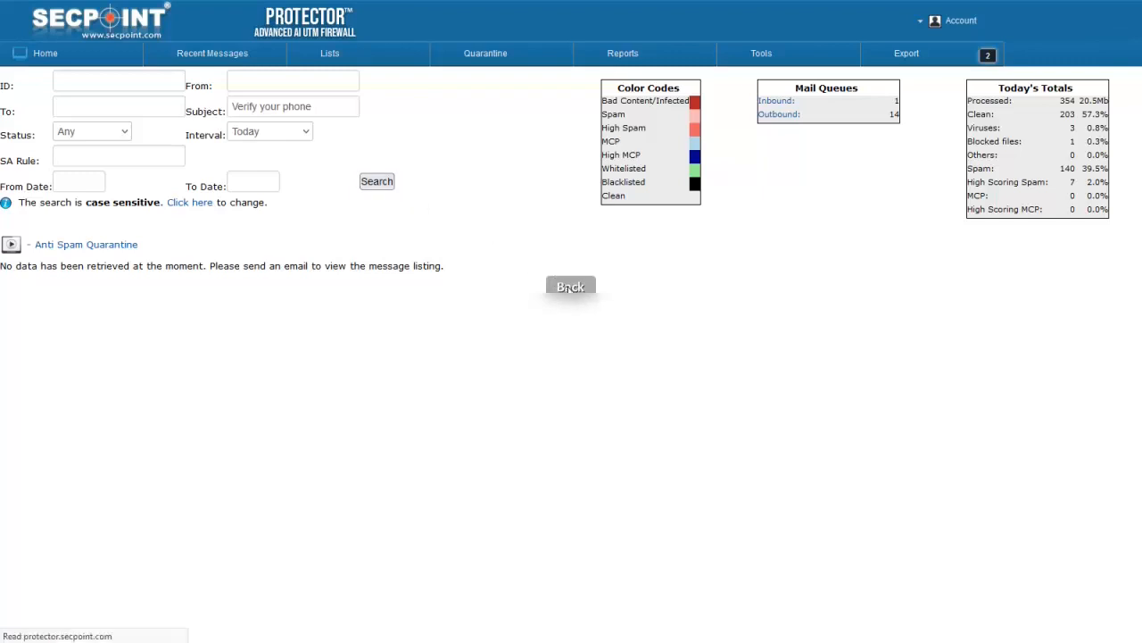
Go back to the message and select its Readable Subject text for copying.
click(571, 286)
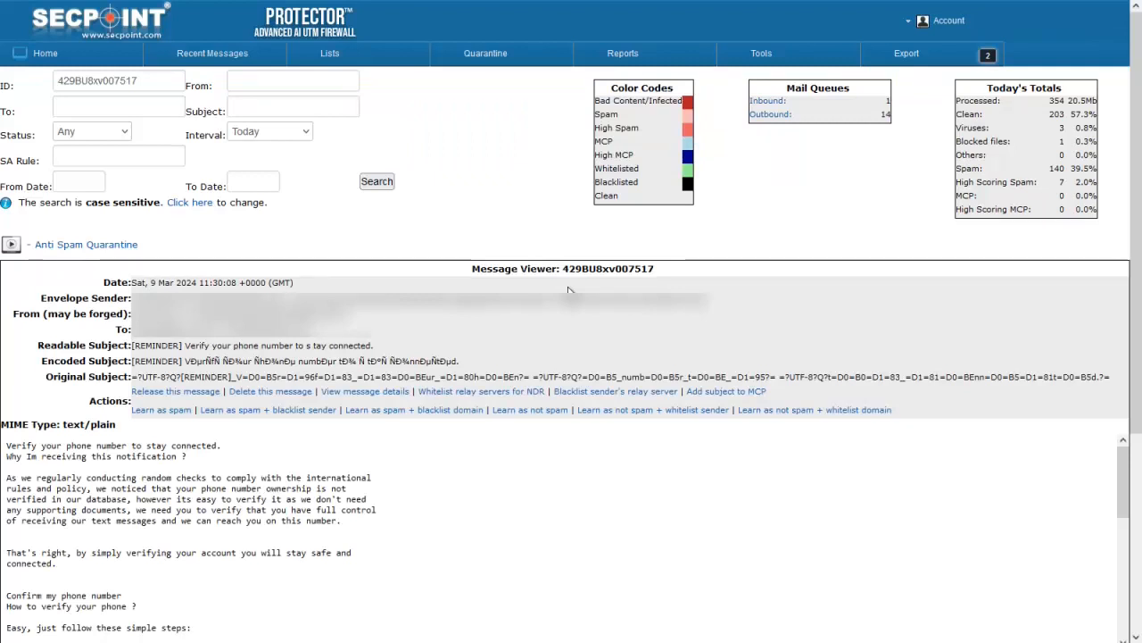
mouse_move(325, 340)
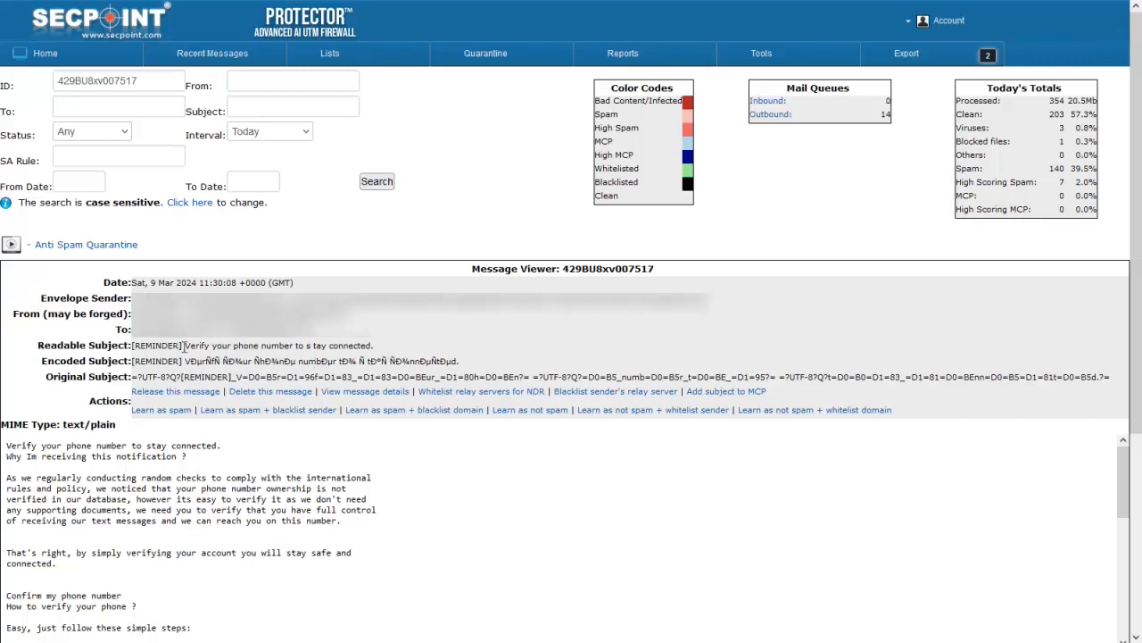
drag(186, 346, 373, 347)
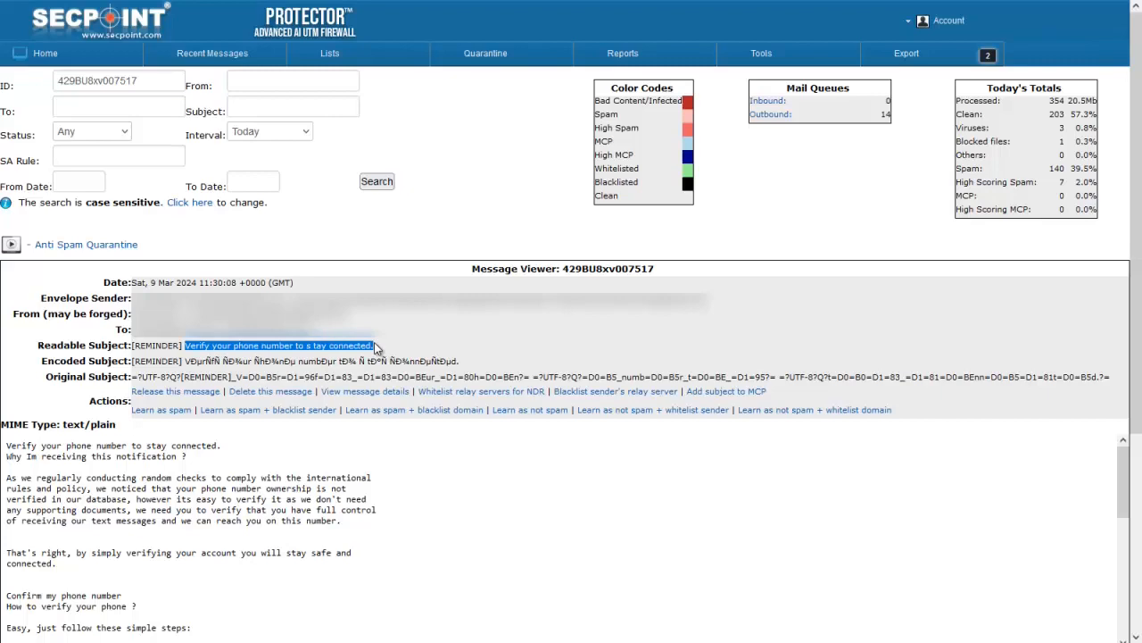